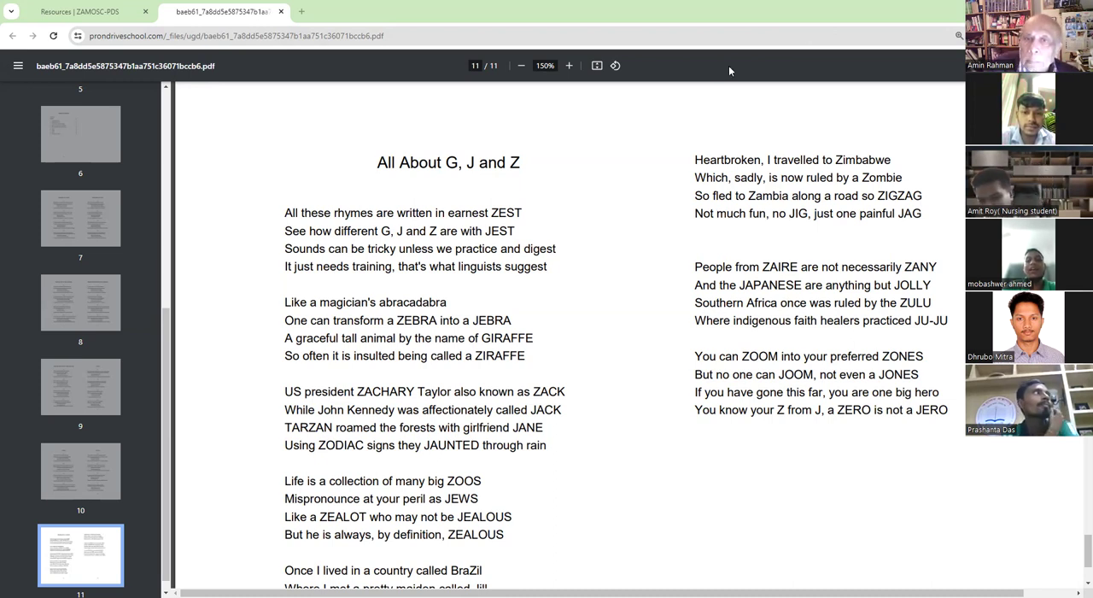
{"action": "mouse_move", "coordinate": [676, 102]}
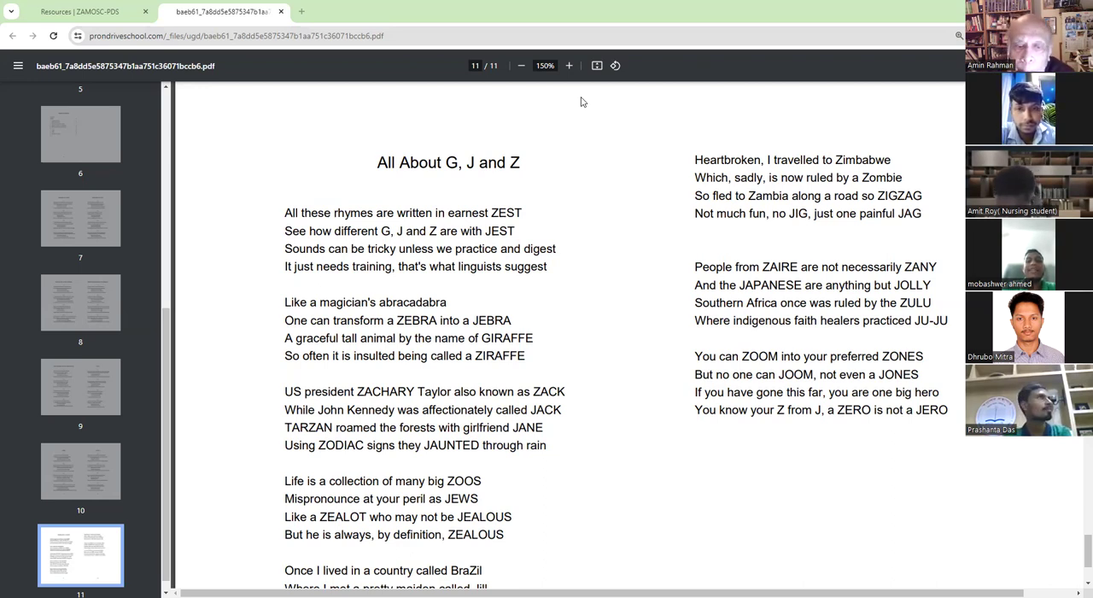
{"action": "scroll", "scroll_direction": "down", "scroll_amount": 3}
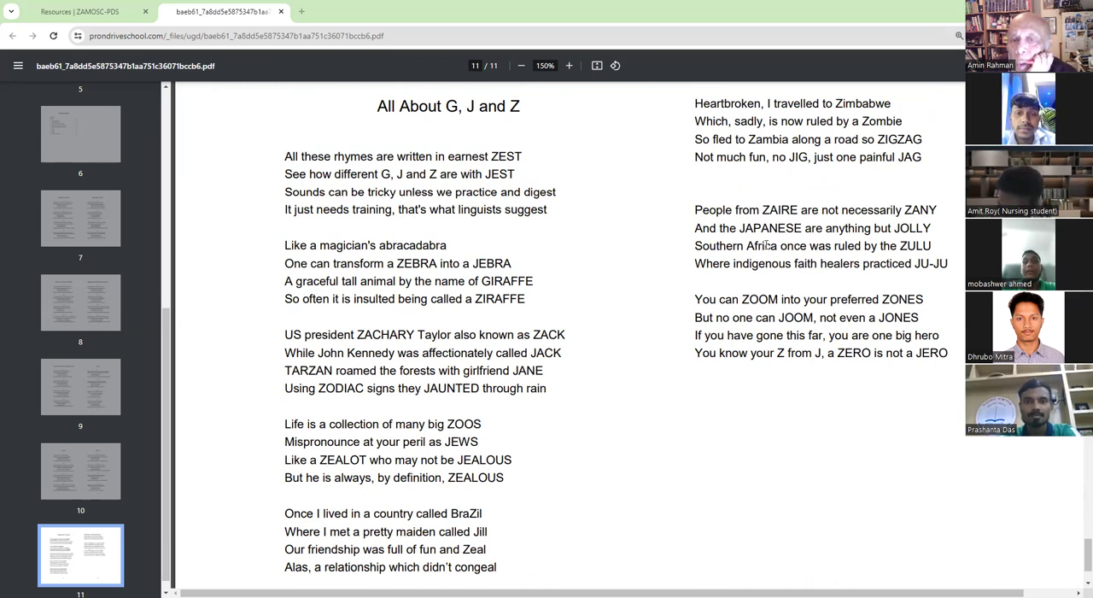
{"action": "scroll", "scroll_direction": "down", "scroll_amount": 3}
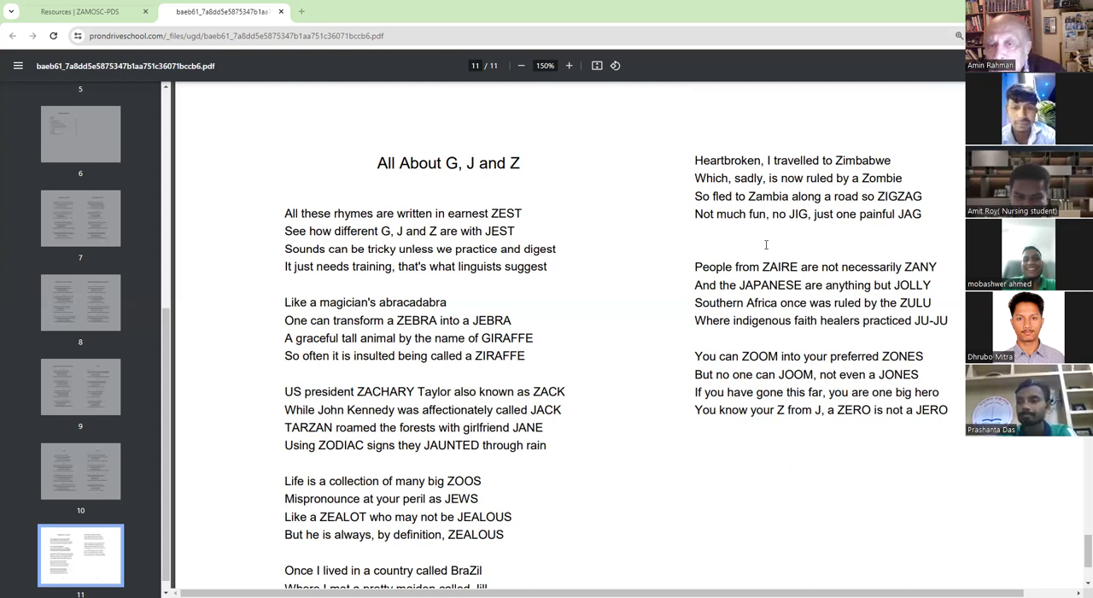
{"action": "mouse_move", "coordinate": [765, 249]}
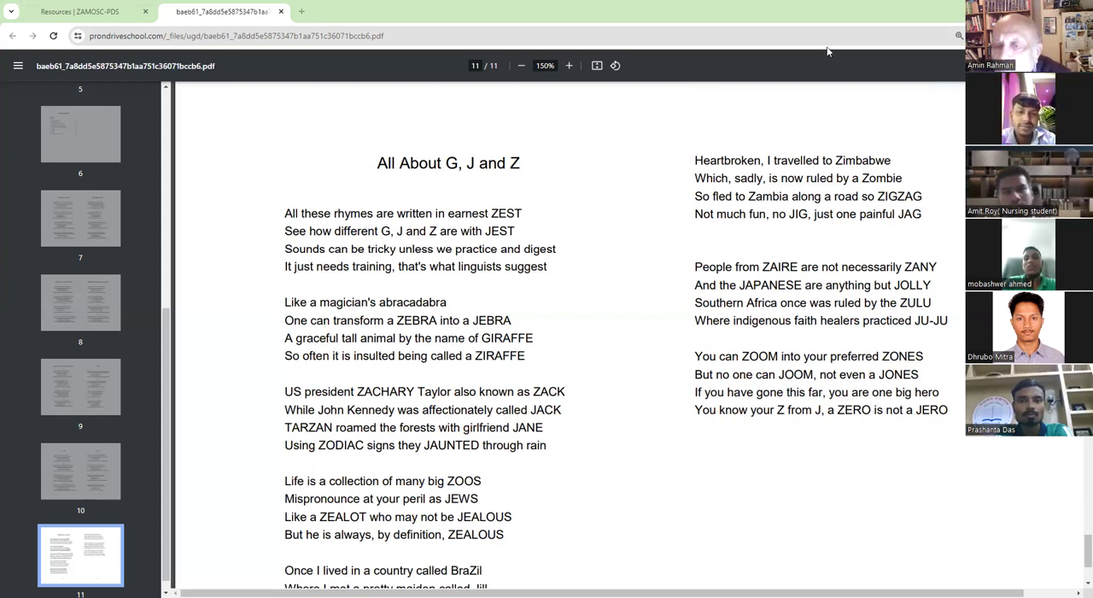
{"action": "mouse_move", "coordinate": [814, 48]}
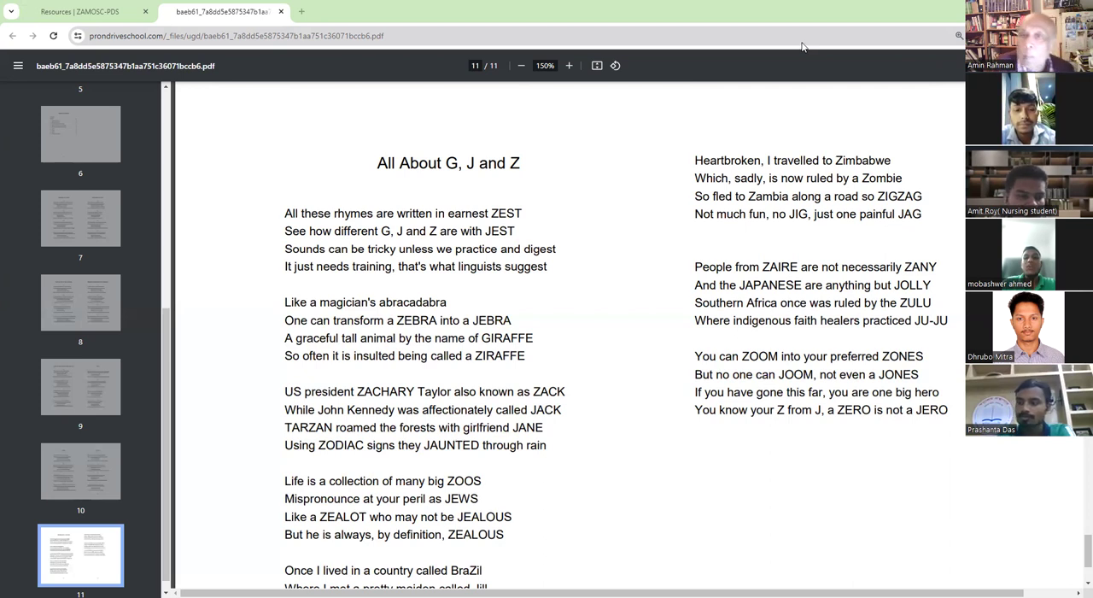
{"action": "mouse_move", "coordinate": [726, 53]}
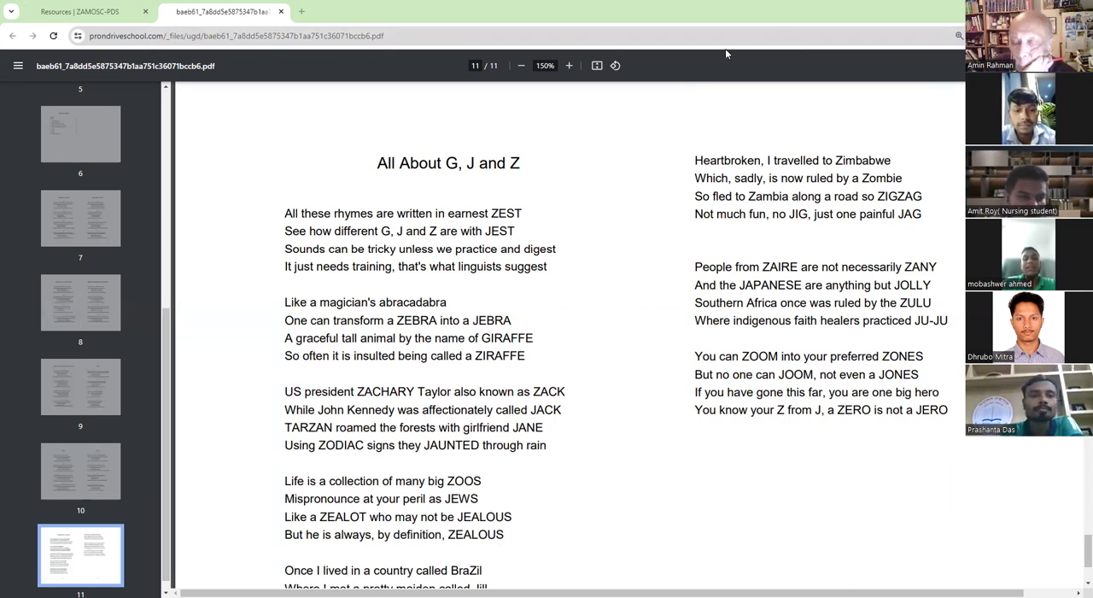